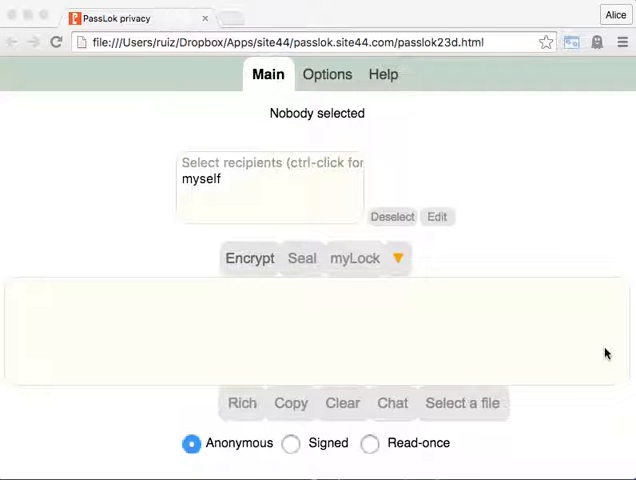
pyautogui.moveTo(583, 350)
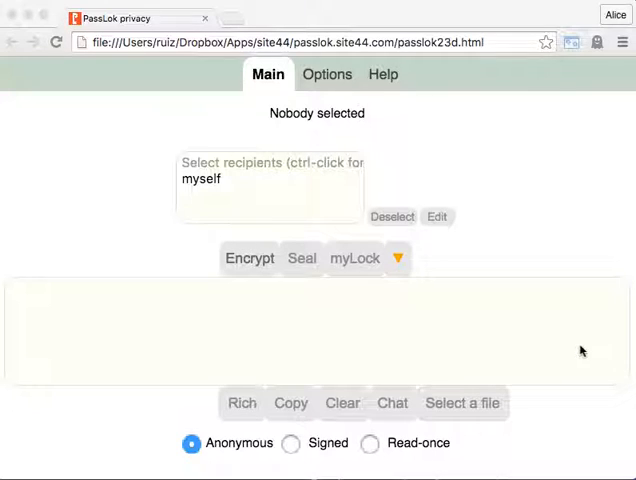
pyautogui.moveTo(562, 351)
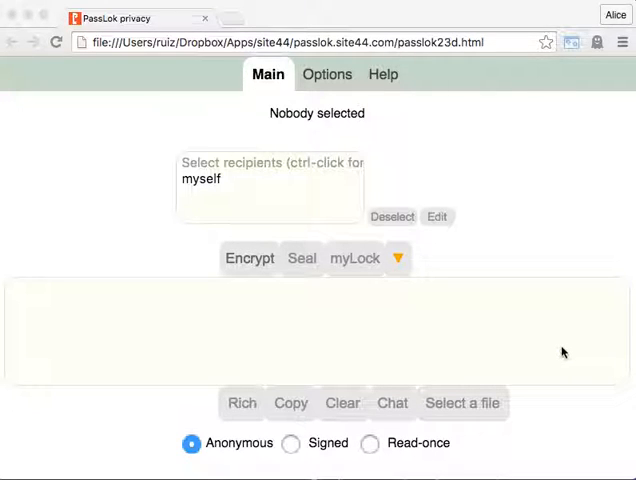
# - Keep the advanced interface setting, load my own Lock, and encrypt it for myself
pyautogui.click(327, 74)
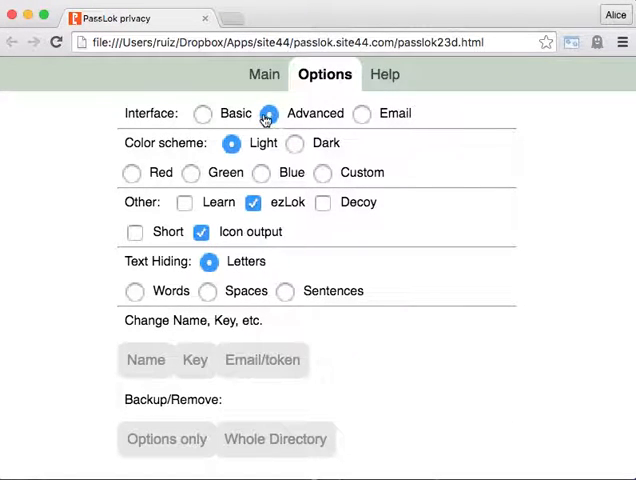
pyautogui.click(268, 113)
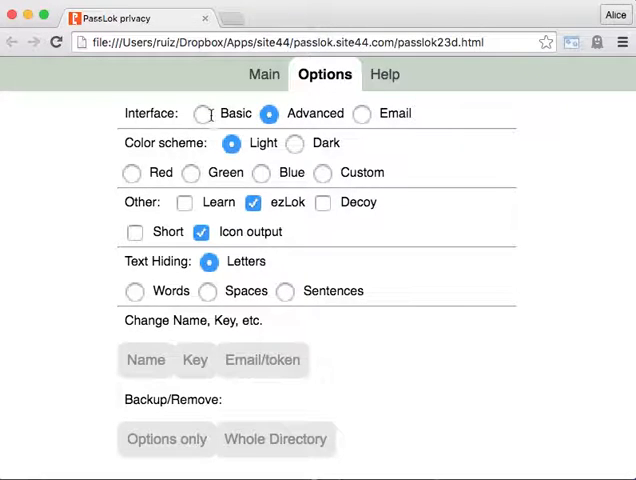
pyautogui.click(267, 74)
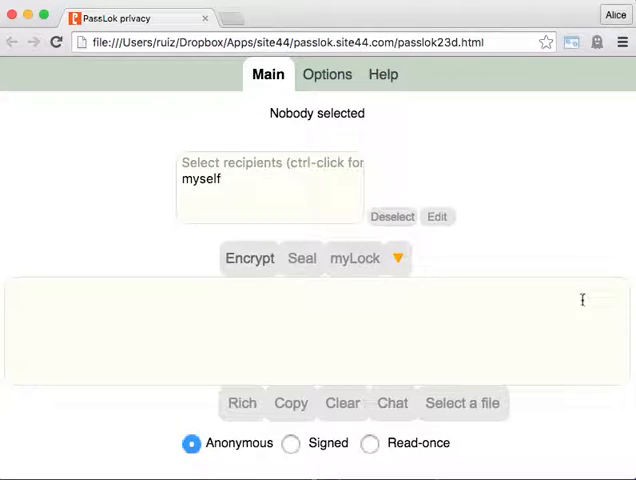
pyautogui.click(355, 258)
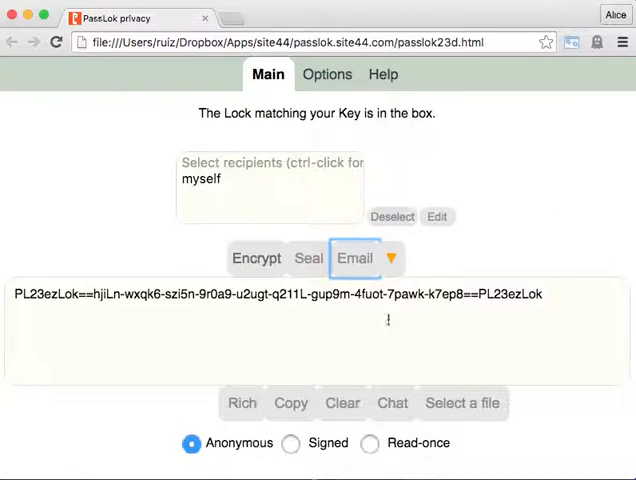
pyautogui.moveTo(366, 350)
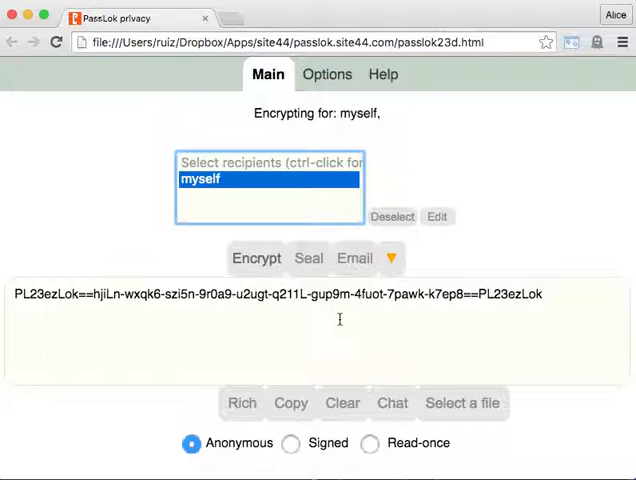
pyautogui.click(256, 258)
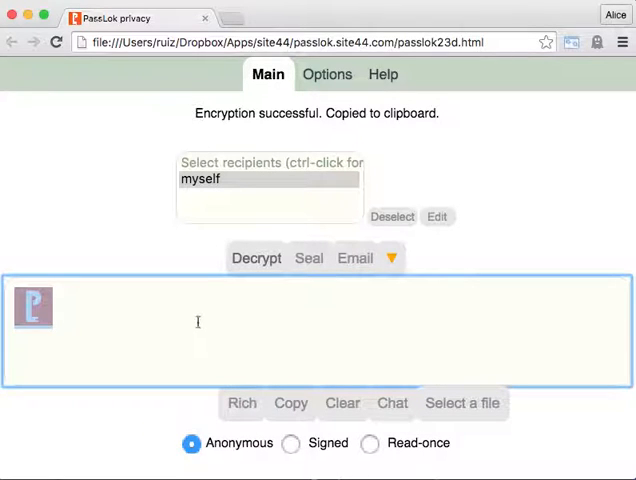
pyautogui.moveTo(242, 337)
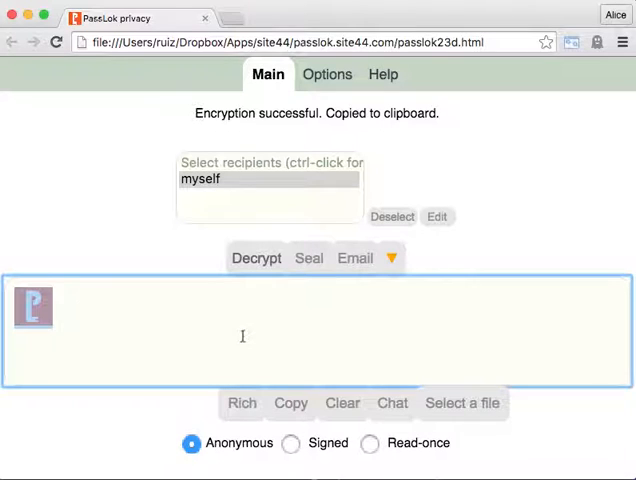
# - Paste the encrypted icon into the cleared box, recover the Lock text, then clear it
pyautogui.click(342, 402)
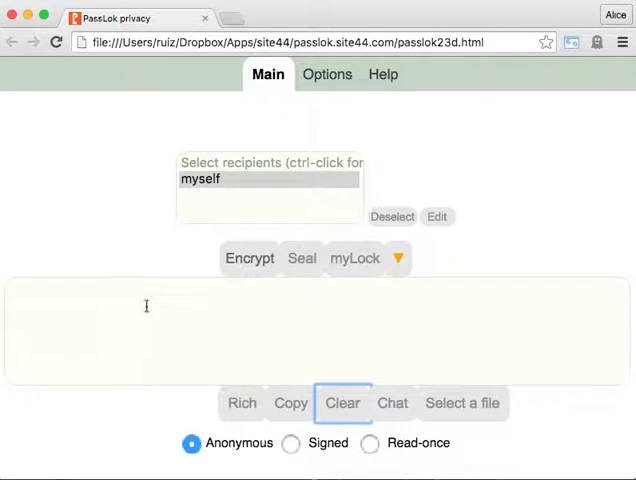
pyautogui.rightClick(146, 305)
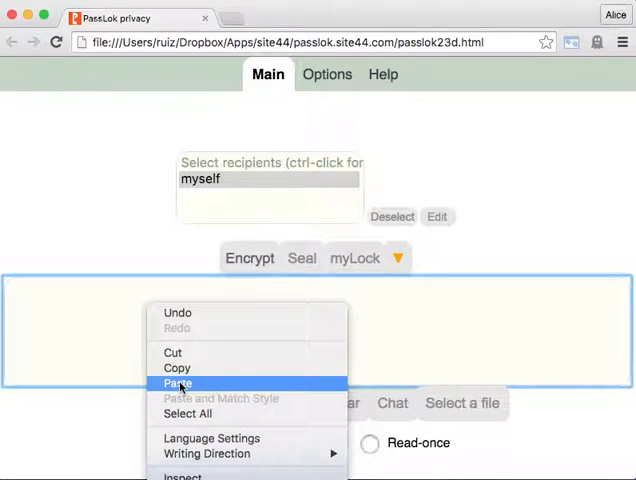
pyautogui.click(178, 383)
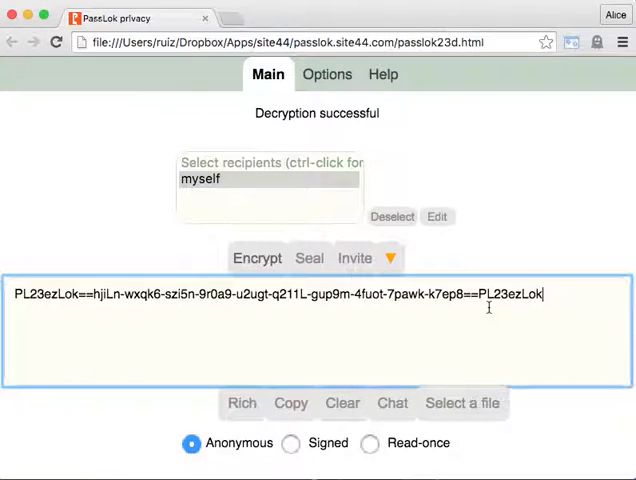
pyautogui.moveTo(468, 323)
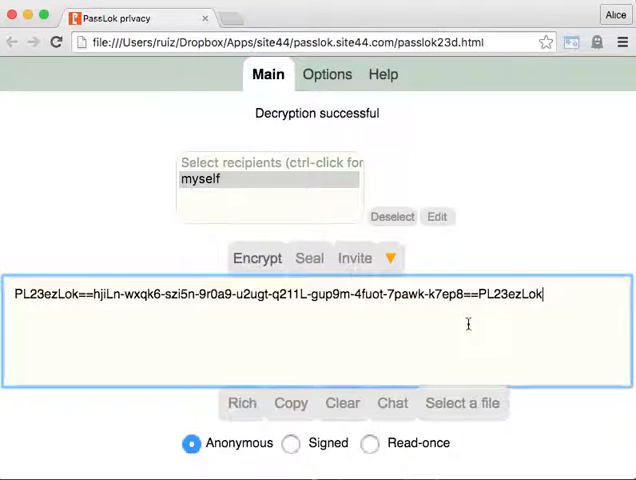
pyautogui.click(342, 403)
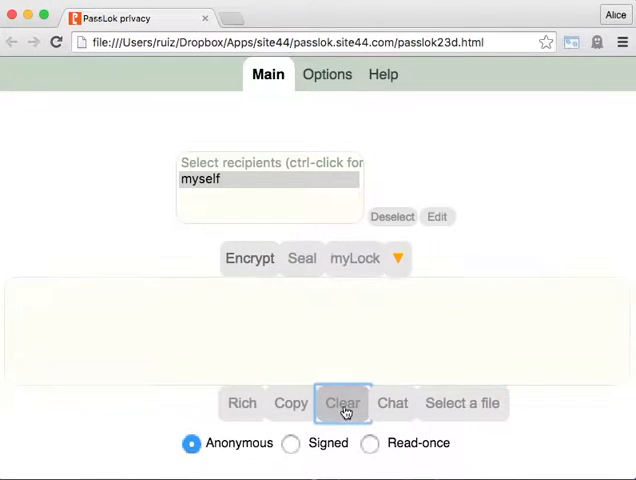
pyautogui.moveTo(462, 403)
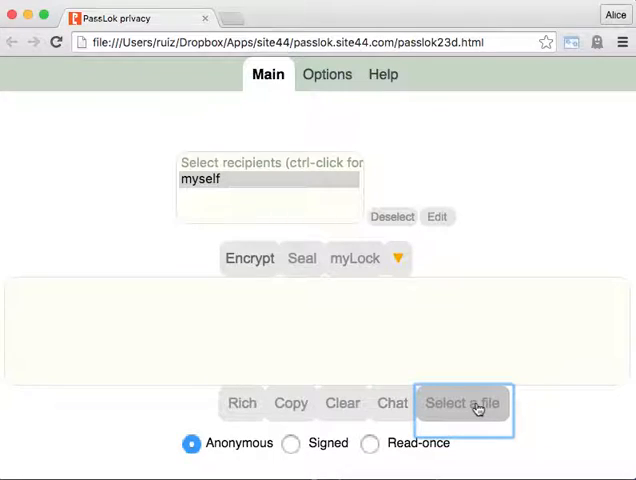
# - Load MaglevUsefulInfos.pdf from Downloads into the message box as encoded data
pyautogui.click(463, 403)
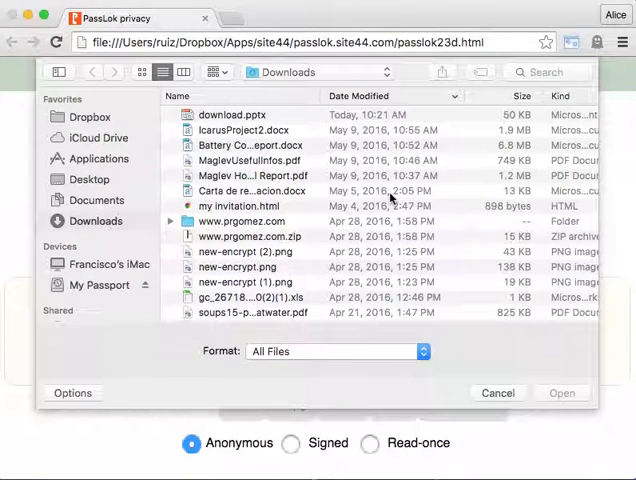
pyautogui.click(252, 160)
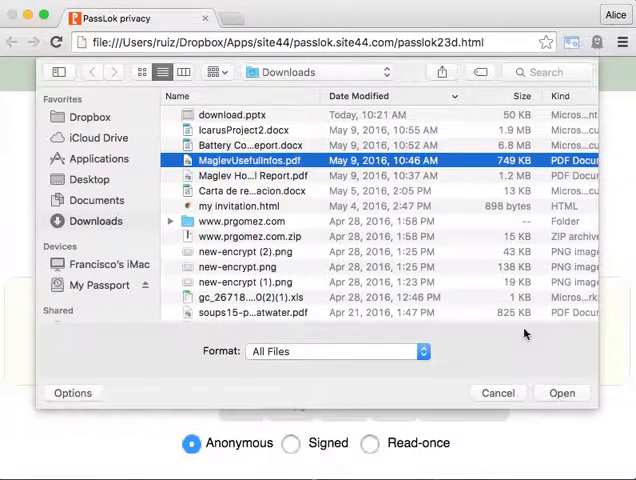
pyautogui.click(498, 392)
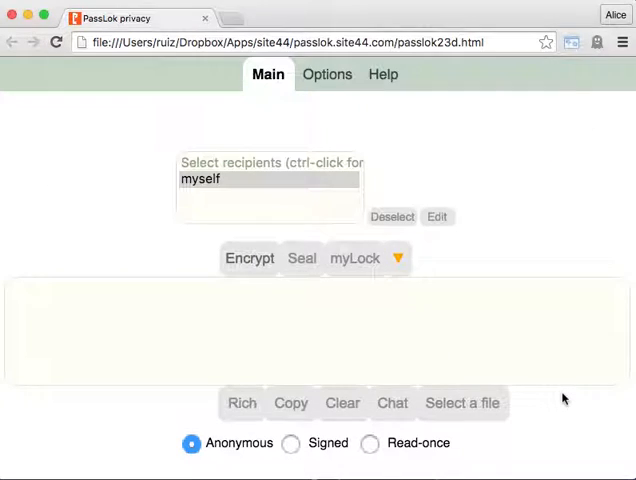
pyautogui.click(463, 403)
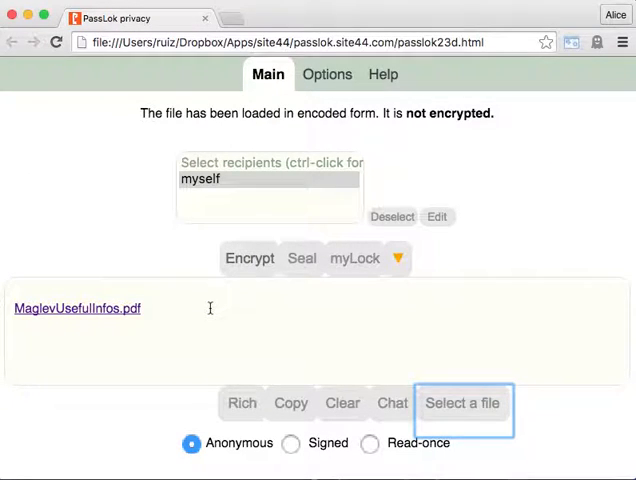
# - Encrypt the loaded MaglevUsefulInfos.pdf for myself into an icon copied to the clipboard
pyautogui.click(210, 330)
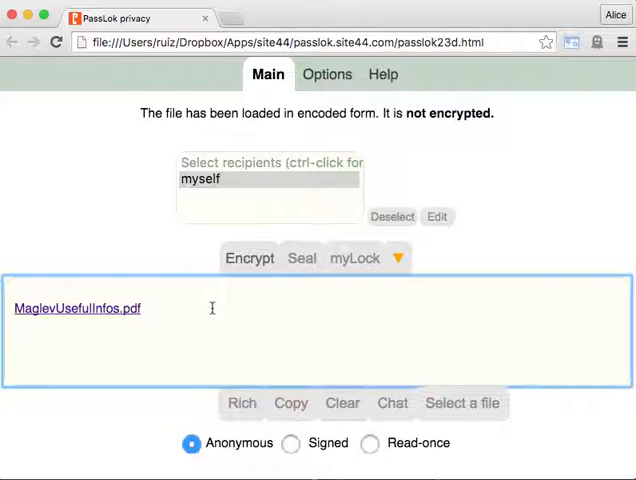
pyautogui.moveTo(238, 342)
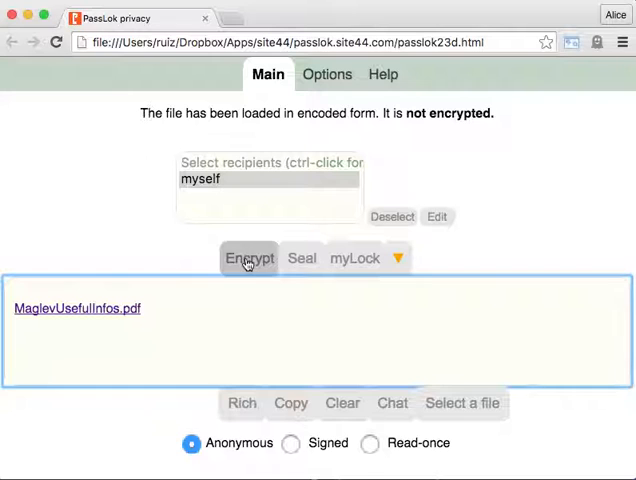
pyautogui.click(250, 258)
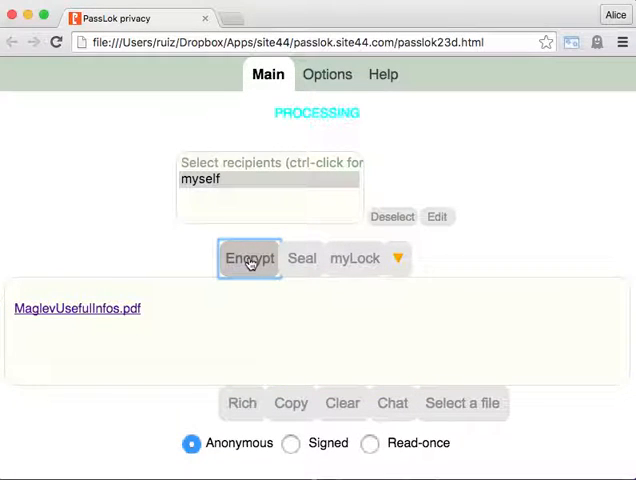
pyautogui.click(250, 258)
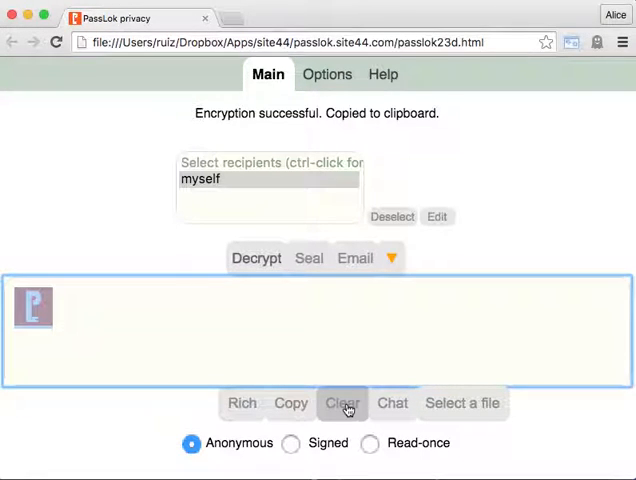
# - Paste the encrypted icon into the cleared message area, recovering the MaglevUsefulInfos.pdf link
pyautogui.click(342, 403)
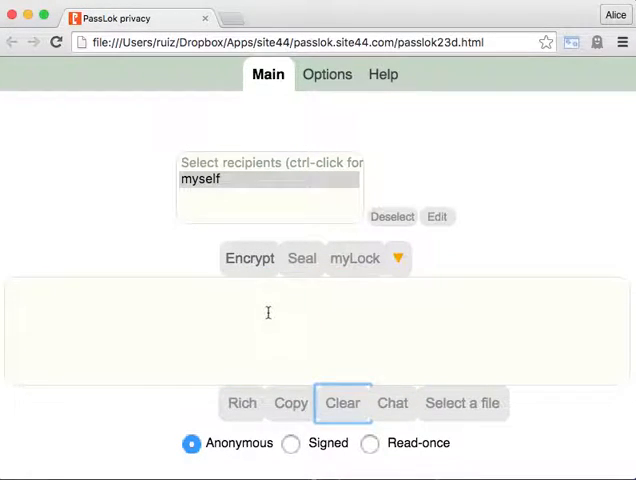
pyautogui.rightClick(267, 312)
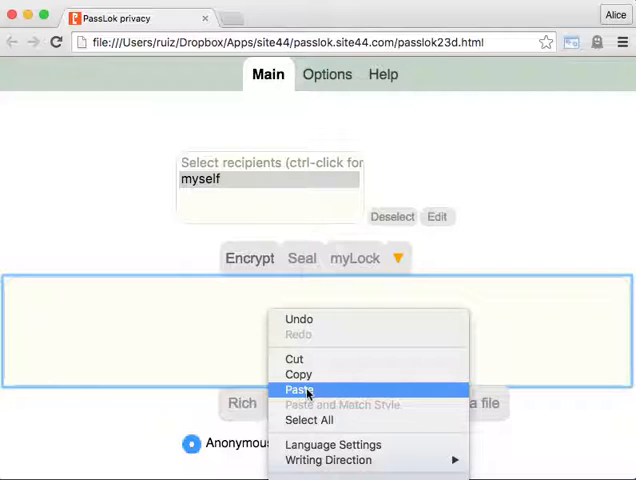
pyautogui.click(300, 389)
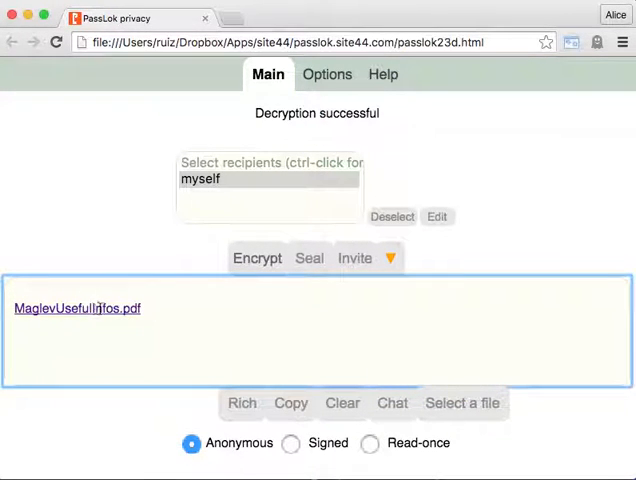
pyautogui.rightClick(78, 308)
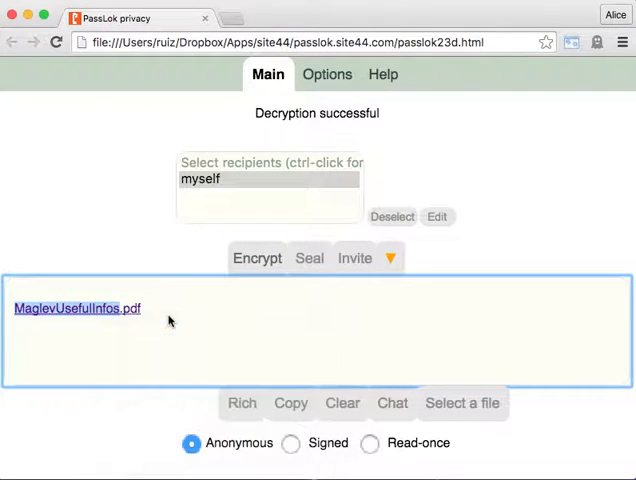
# - Open the MaglevUsefulInfos.pdf link and view it in its new Chrome tab
pyautogui.click(77, 308)
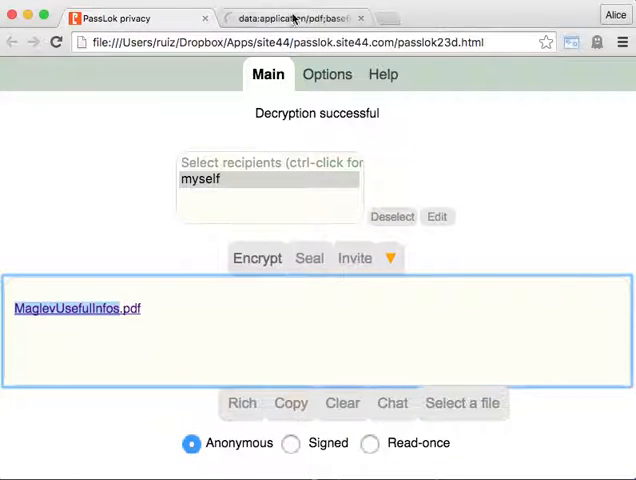
pyautogui.click(293, 18)
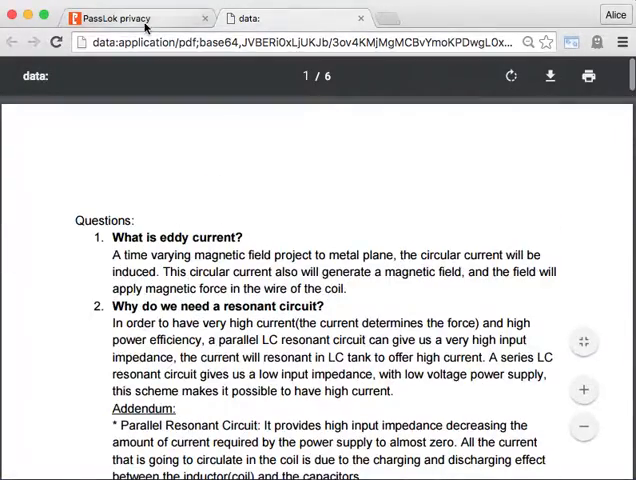
# - Switch back to the PassLok privacy tab showing the decrypted PDF link
pyautogui.click(135, 18)
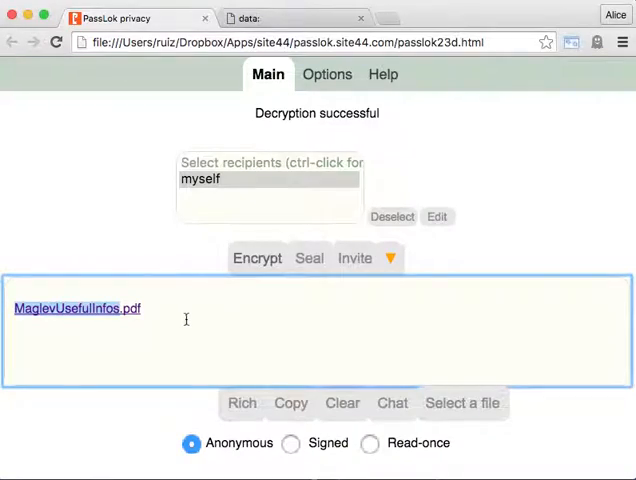
pyautogui.moveTo(224, 311)
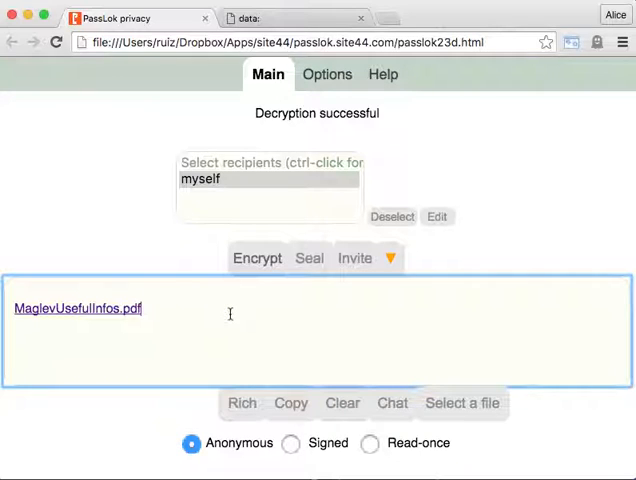
pyautogui.moveTo(219, 318)
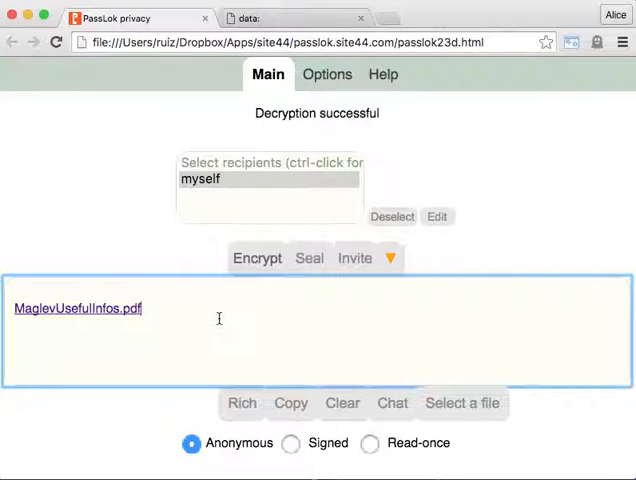